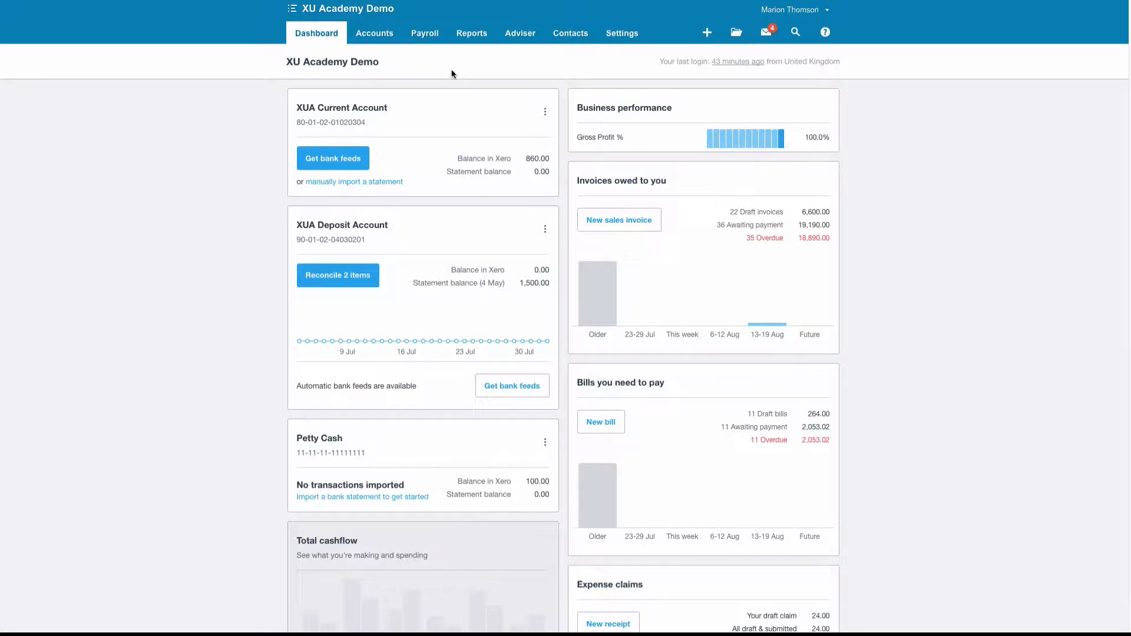
{"action": "mouse_move", "coordinate": [493, 241]}
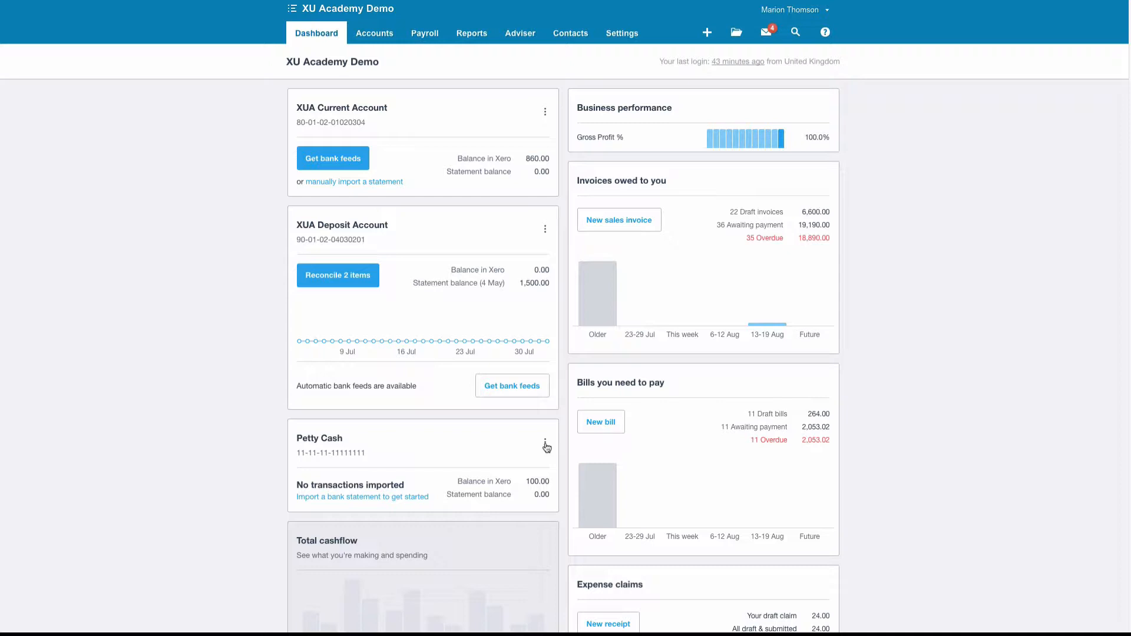
Show the Petty Cash account's actions menu on the dashboard
{"action": "left_click", "coordinate": [545, 440]}
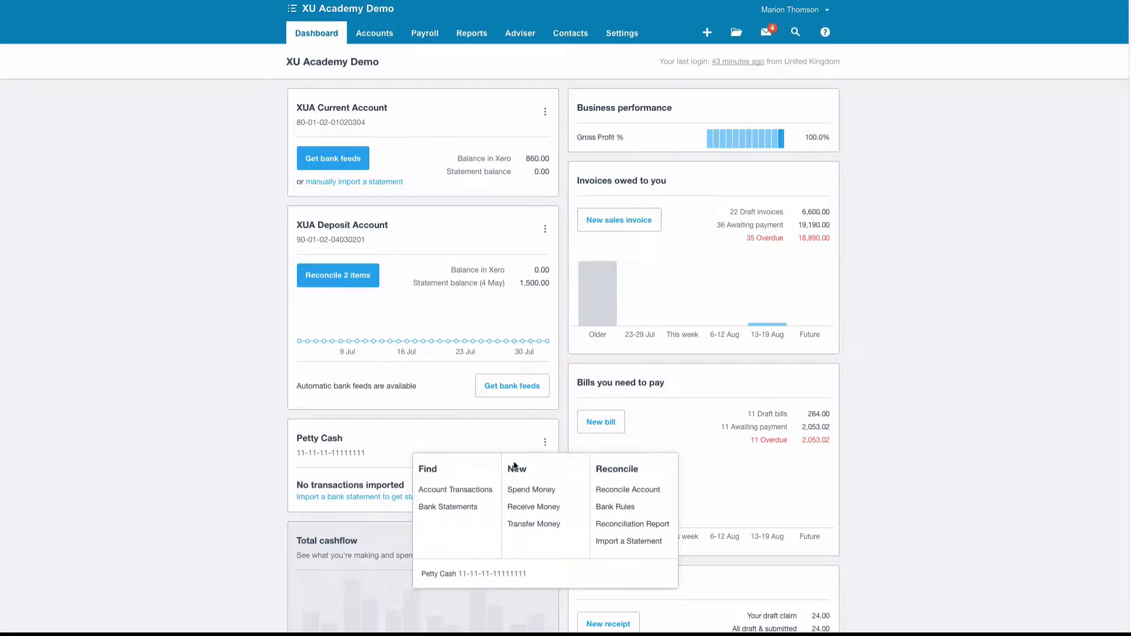
{"action": "mouse_move", "coordinate": [531, 491]}
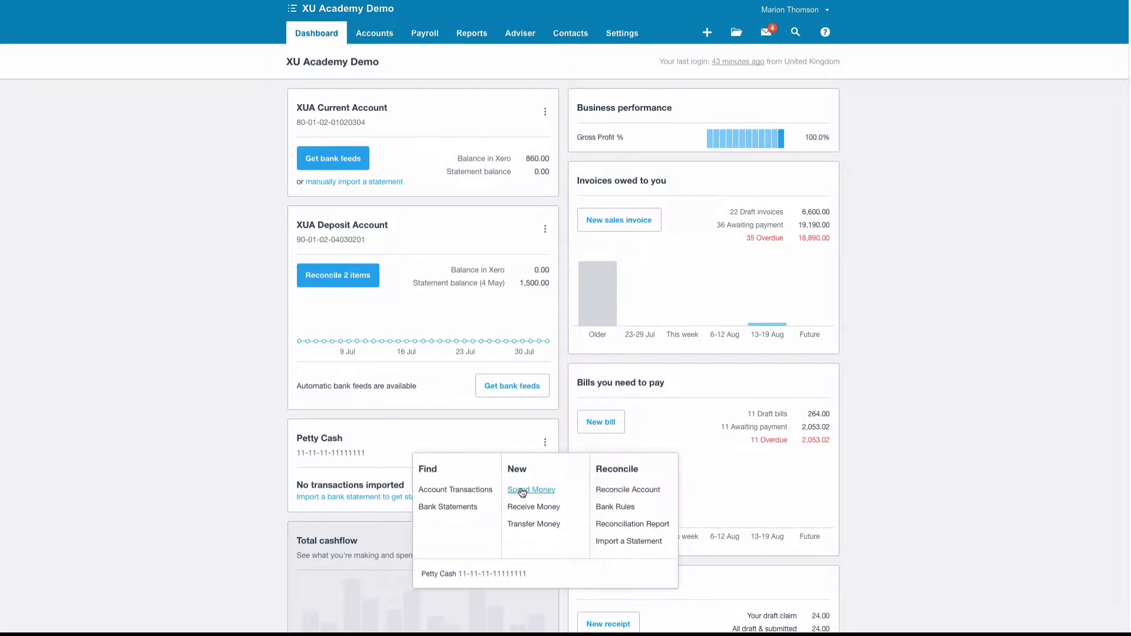
Start a Spend Money entry from Petty Cash with Aberdeen City Council as payee
{"action": "left_click", "coordinate": [531, 491]}
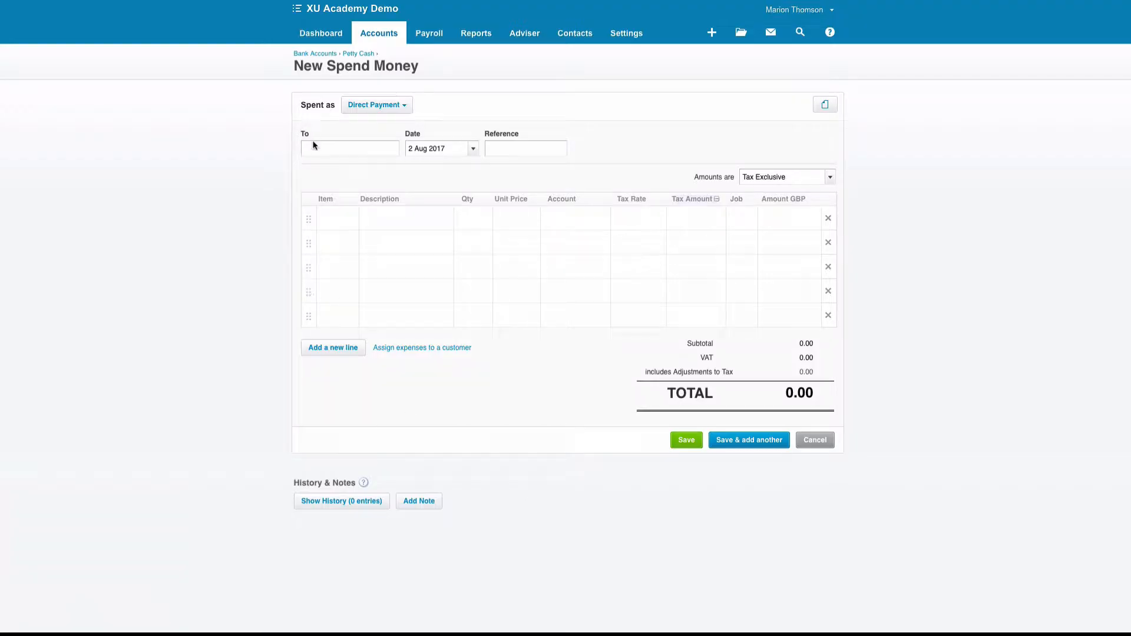
{"action": "type", "text": "Aber"}
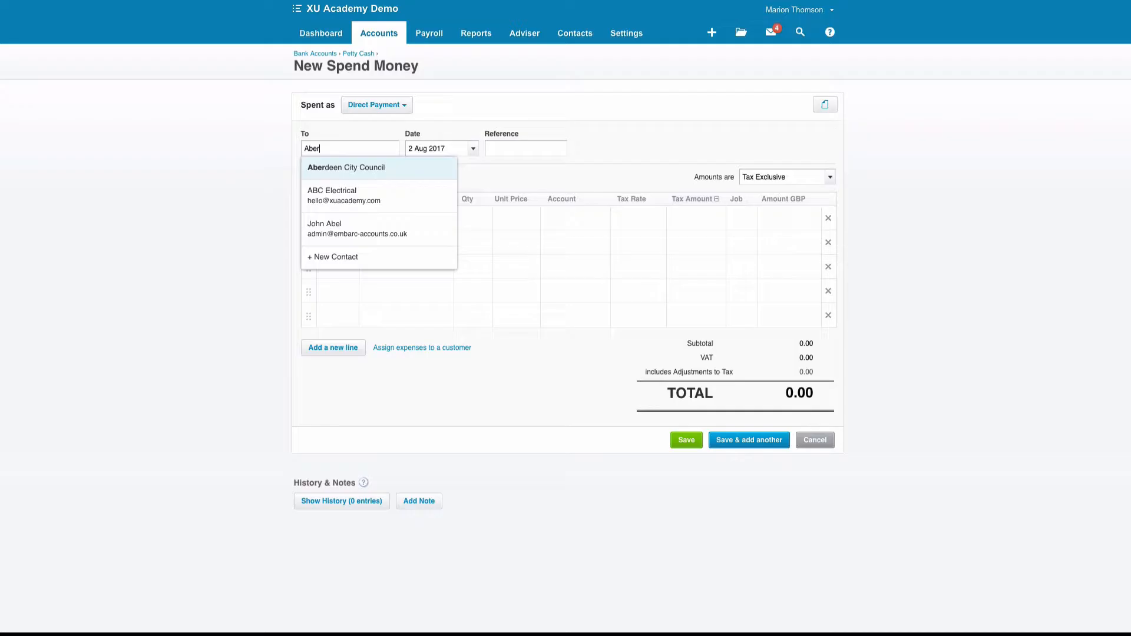
{"action": "left_click", "coordinate": [347, 167]}
{"action": "type", "text": "Pst"}
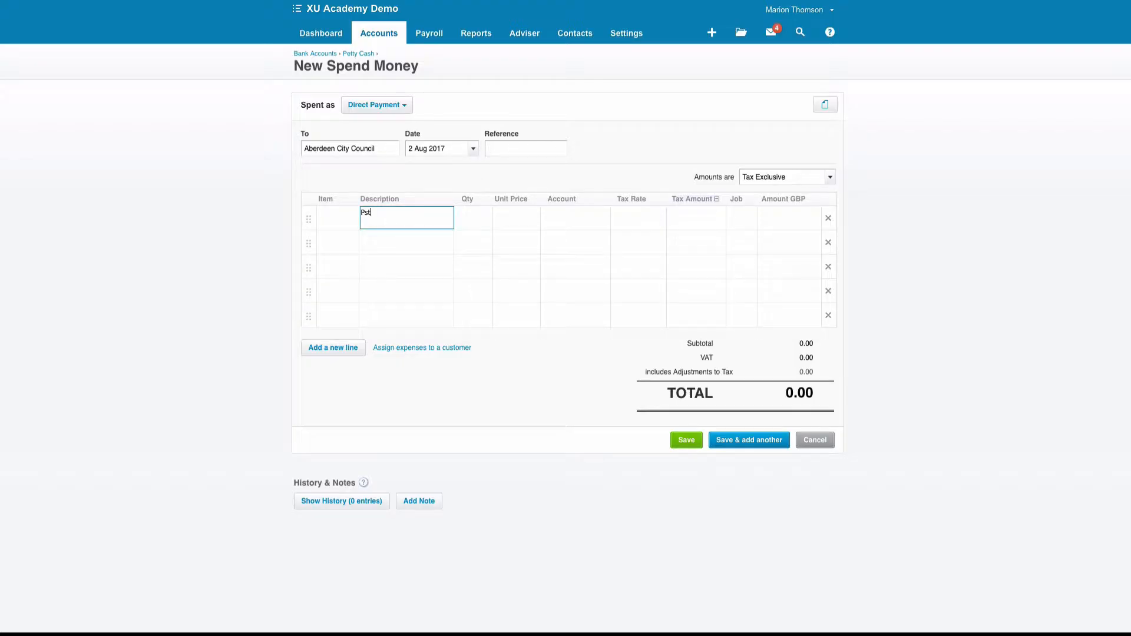
Add a Parking line at 2.00 coded to 493 - Travel and Subsistence
{"action": "type", "text": "kin"}
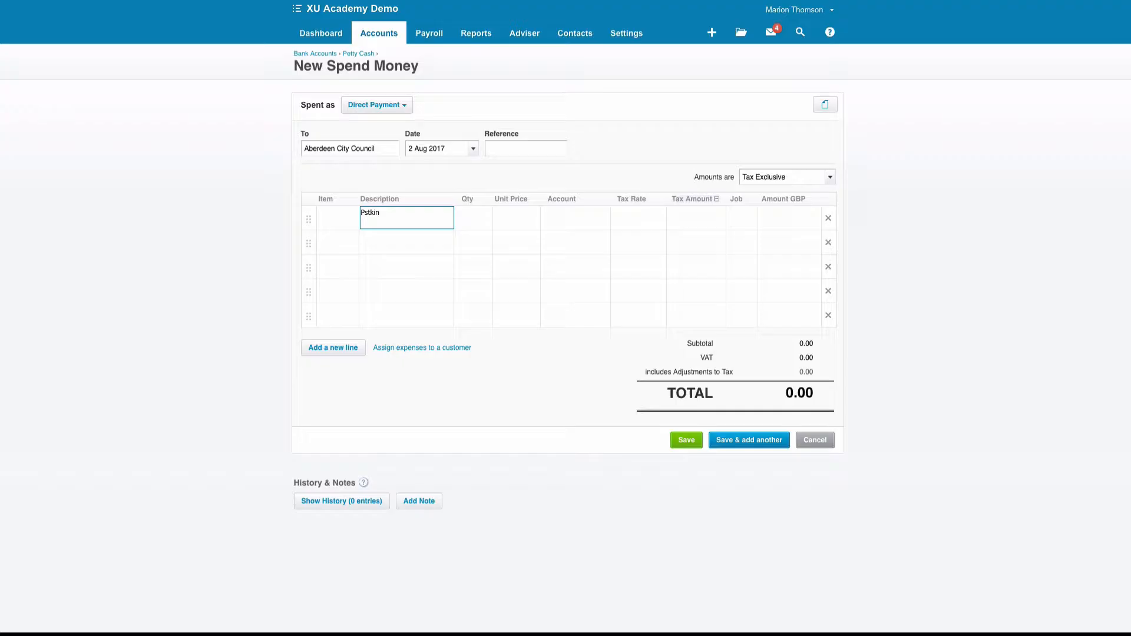
{"action": "key", "text": "Backspace"}
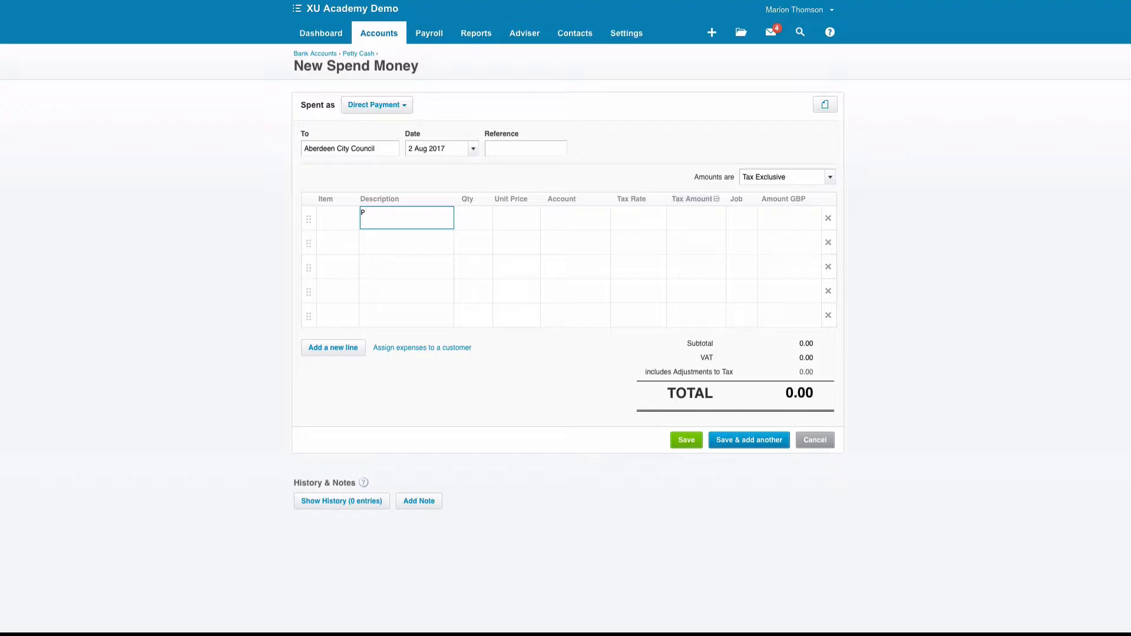
{"action": "type", "text": "arking"}
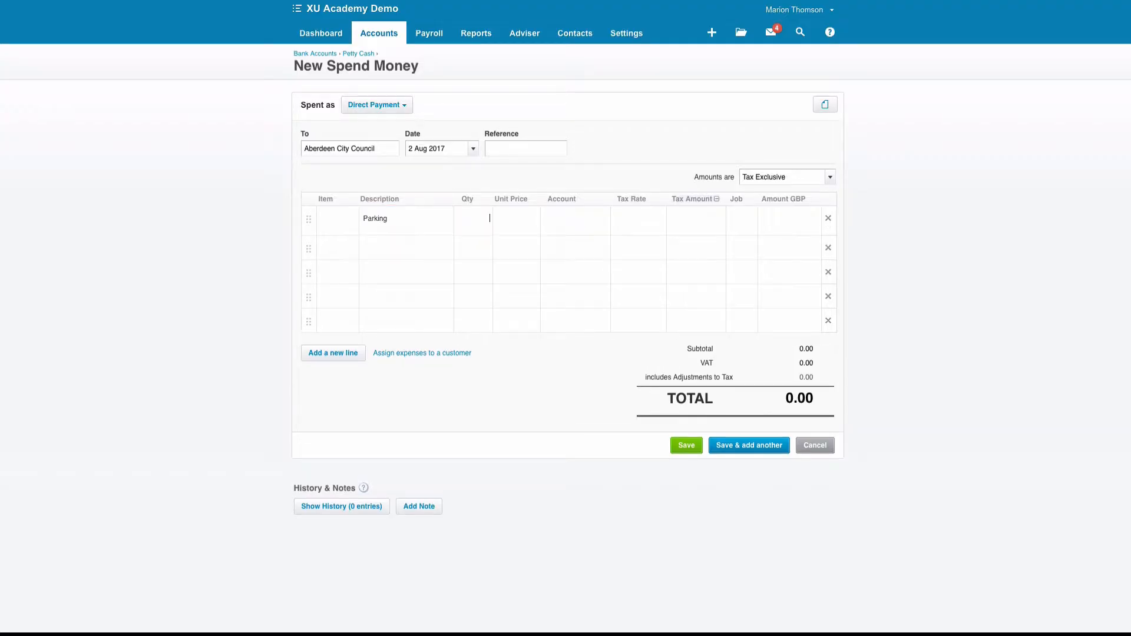
{"action": "type", "text": "2"}
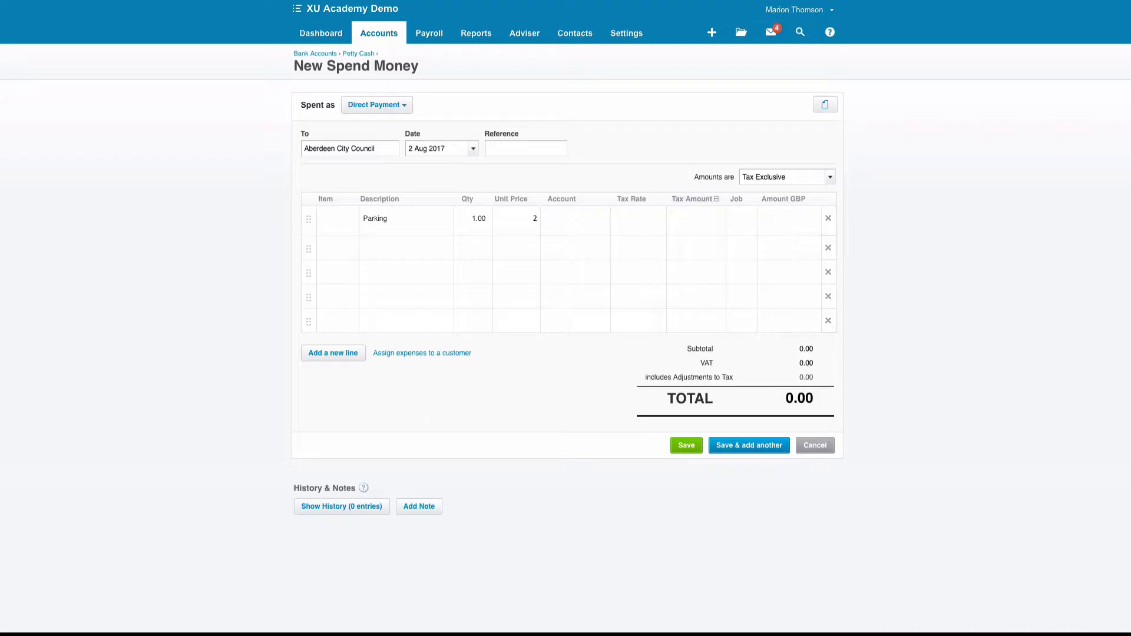
{"action": "type", "text": "tra"}
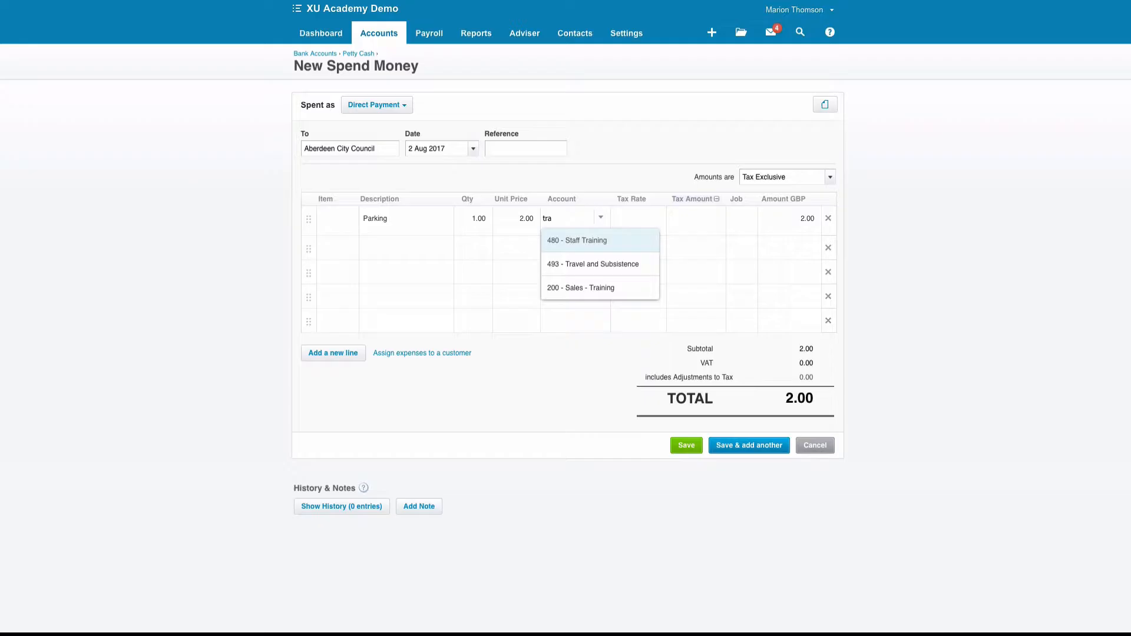
{"action": "left_click", "coordinate": [591, 263]}
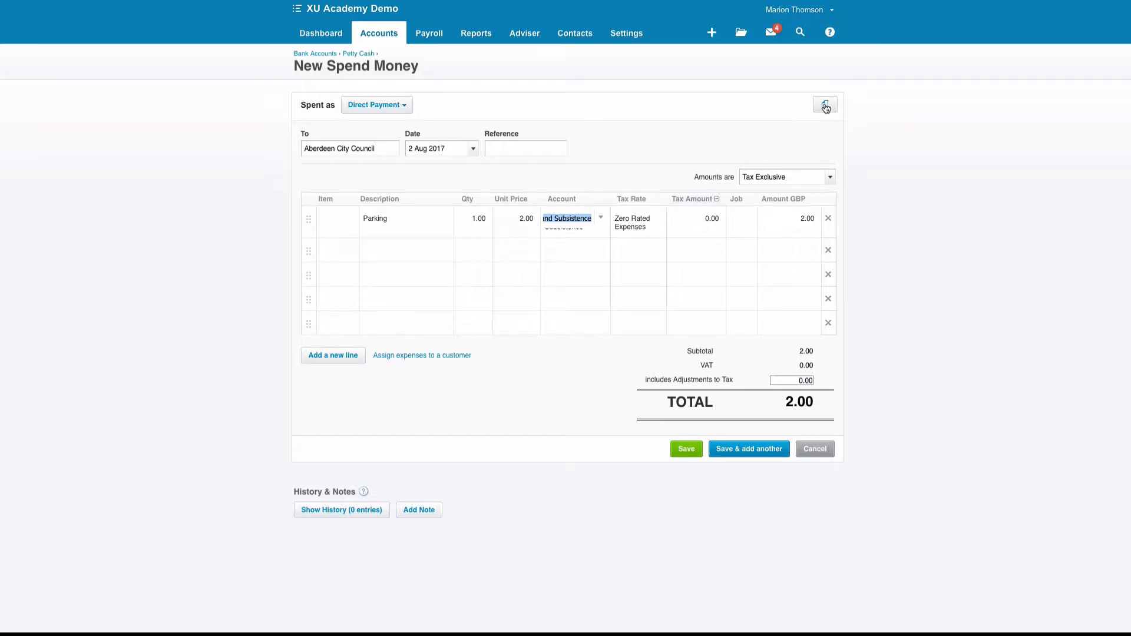
Attach the receipt image IMG_3847.JPG from the file library to the transaction
{"action": "left_click", "coordinate": [825, 105]}
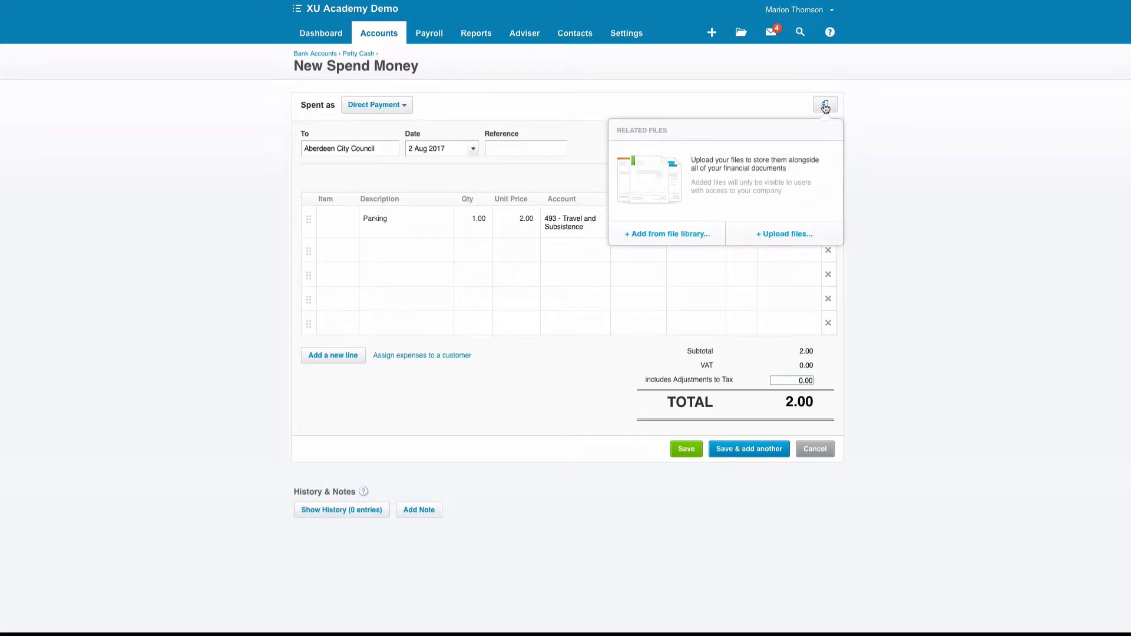
{"action": "left_click", "coordinate": [664, 233]}
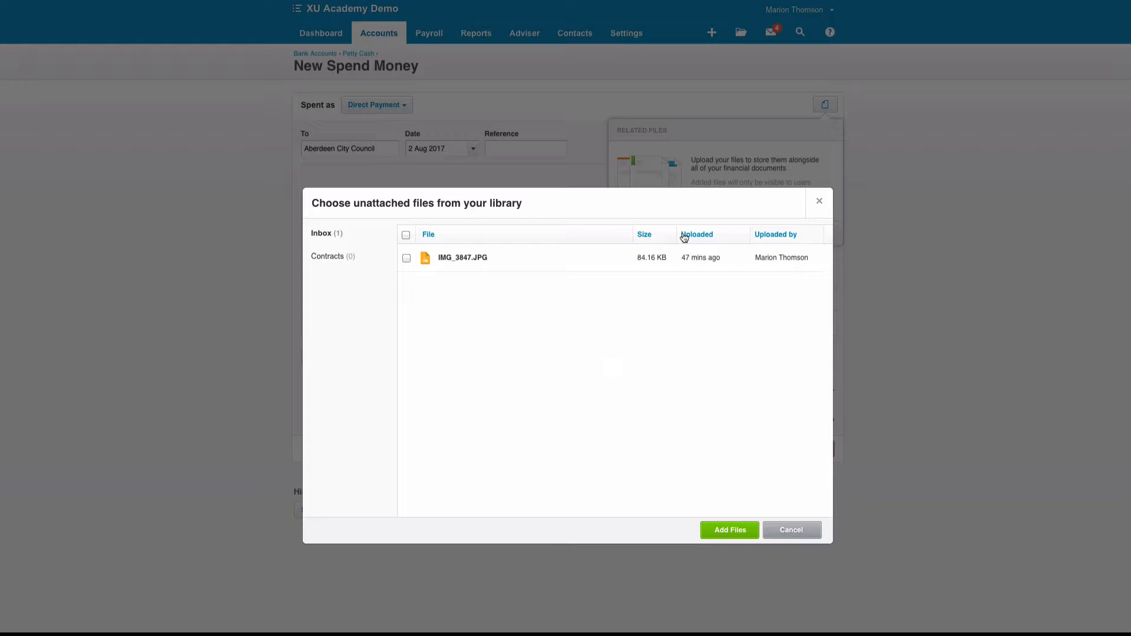
{"action": "left_click", "coordinate": [407, 258]}
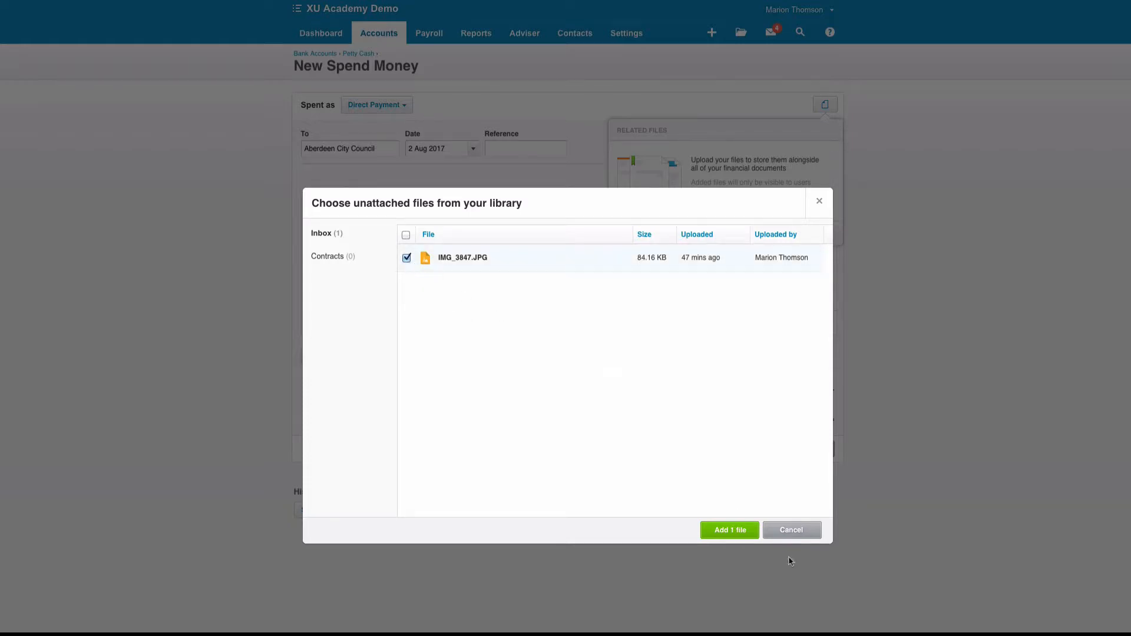
{"action": "left_click", "coordinate": [728, 529]}
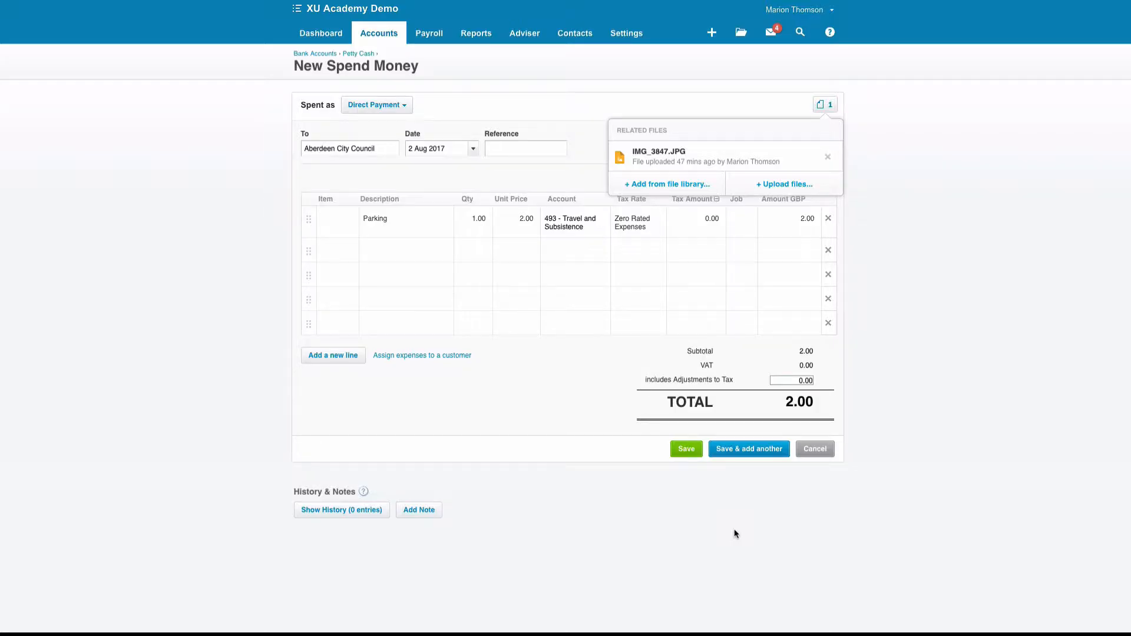
{"action": "left_click", "coordinate": [685, 449]}
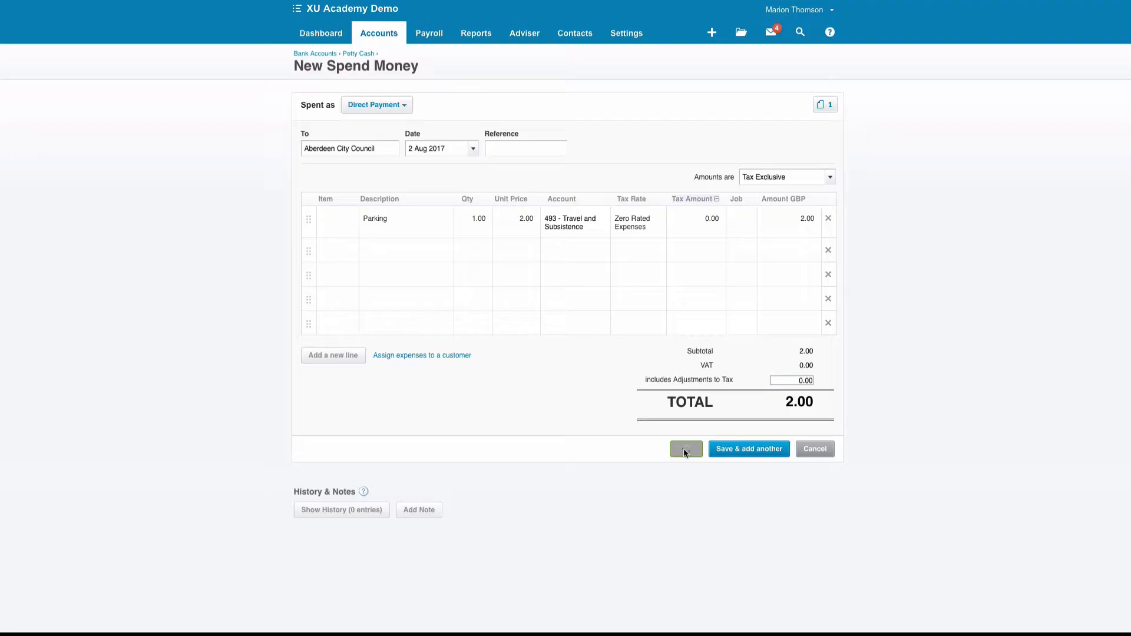
Save the 2.00 transaction and return to the dashboard showing Petty Cash at 98.00
{"action": "left_click", "coordinate": [683, 448]}
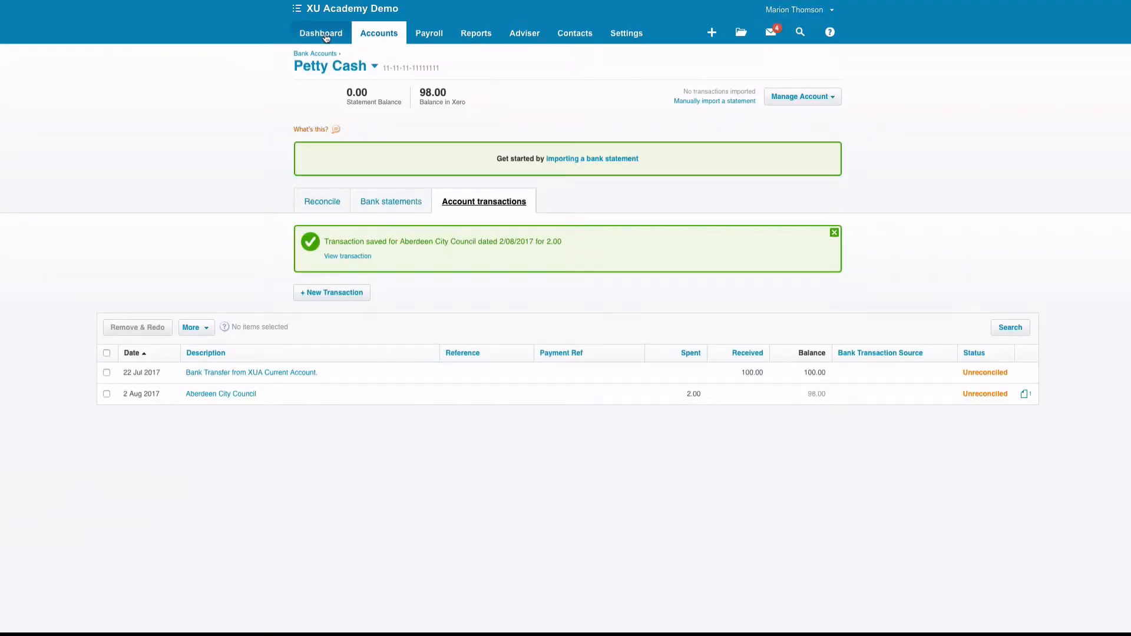
{"action": "left_click", "coordinate": [320, 33]}
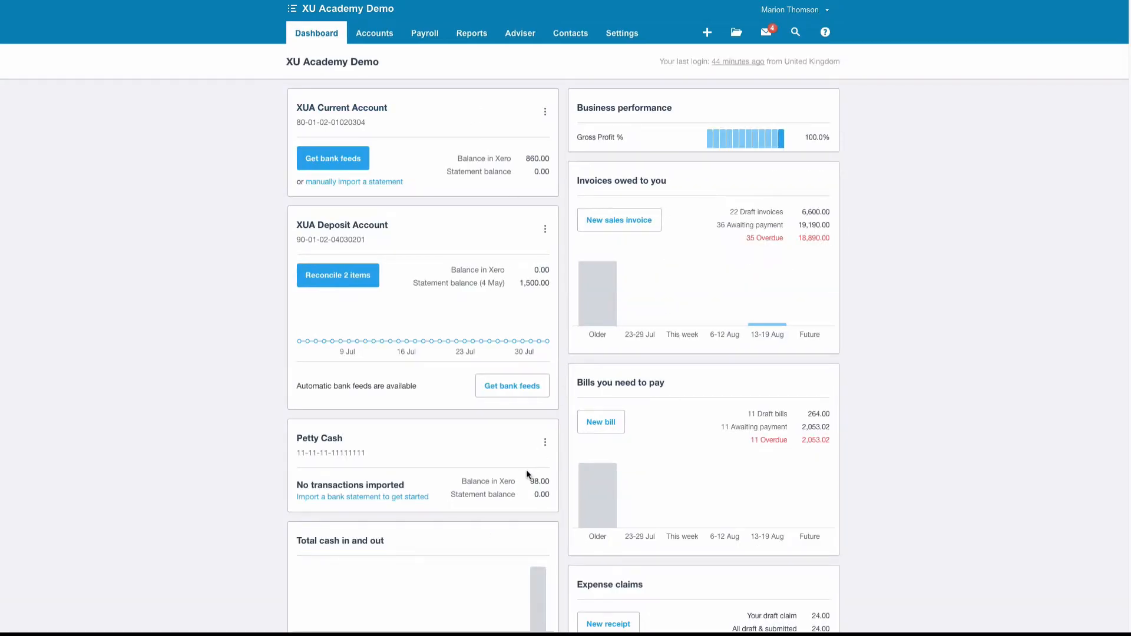
{"action": "mouse_move", "coordinate": [498, 490]}
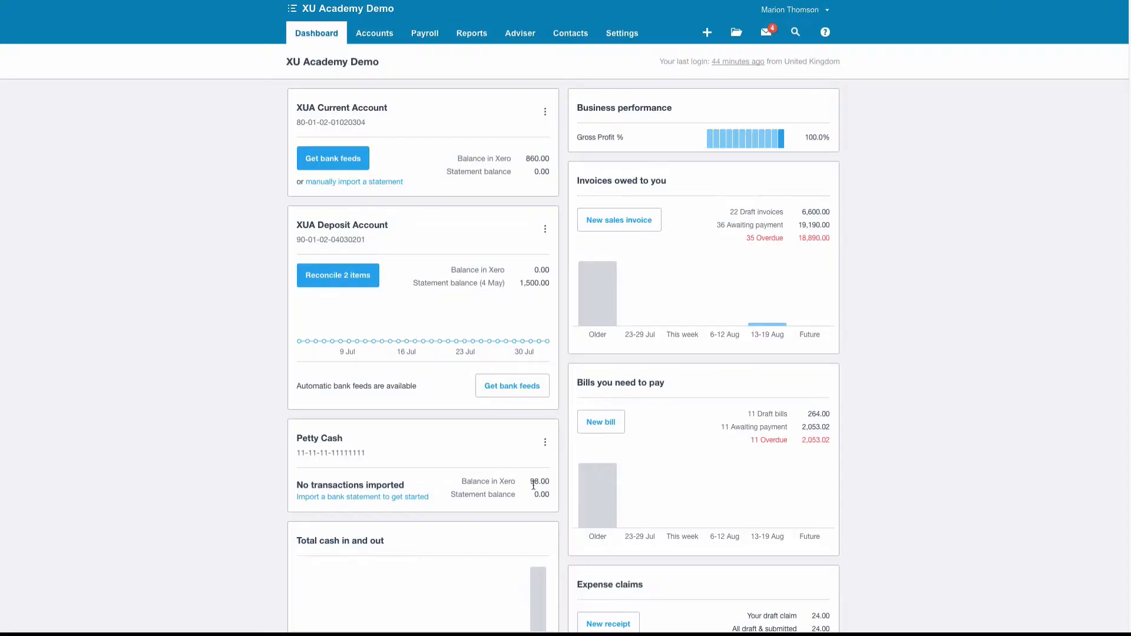
Start a new blank Spend Money form paying from Petty Cash via the + menu
{"action": "left_click", "coordinate": [706, 32]}
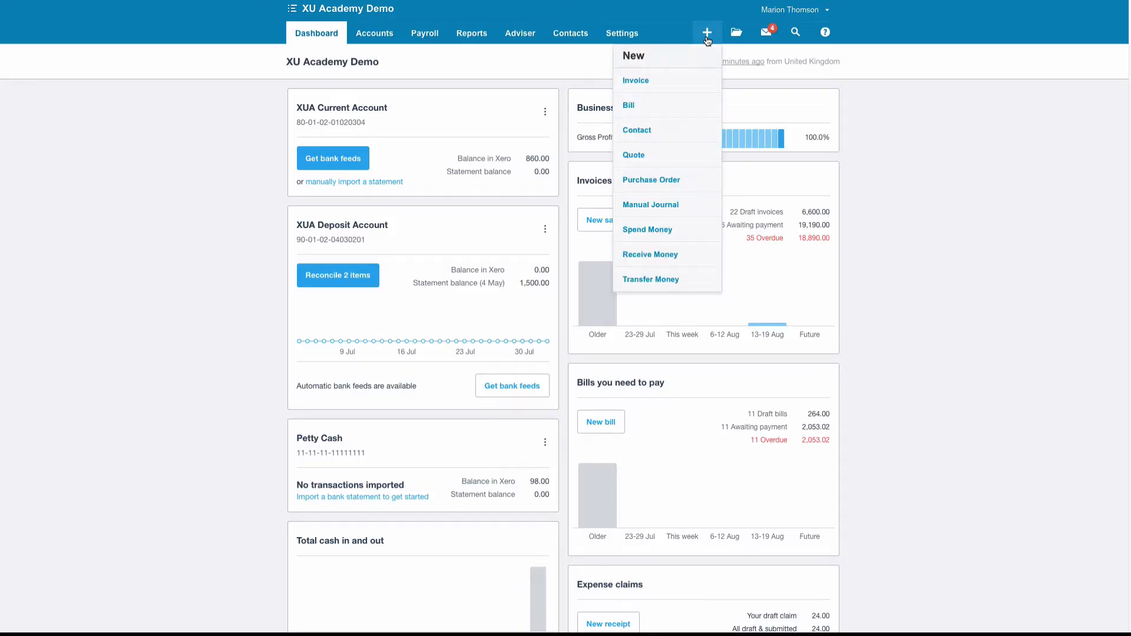
{"action": "mouse_move", "coordinate": [654, 234]}
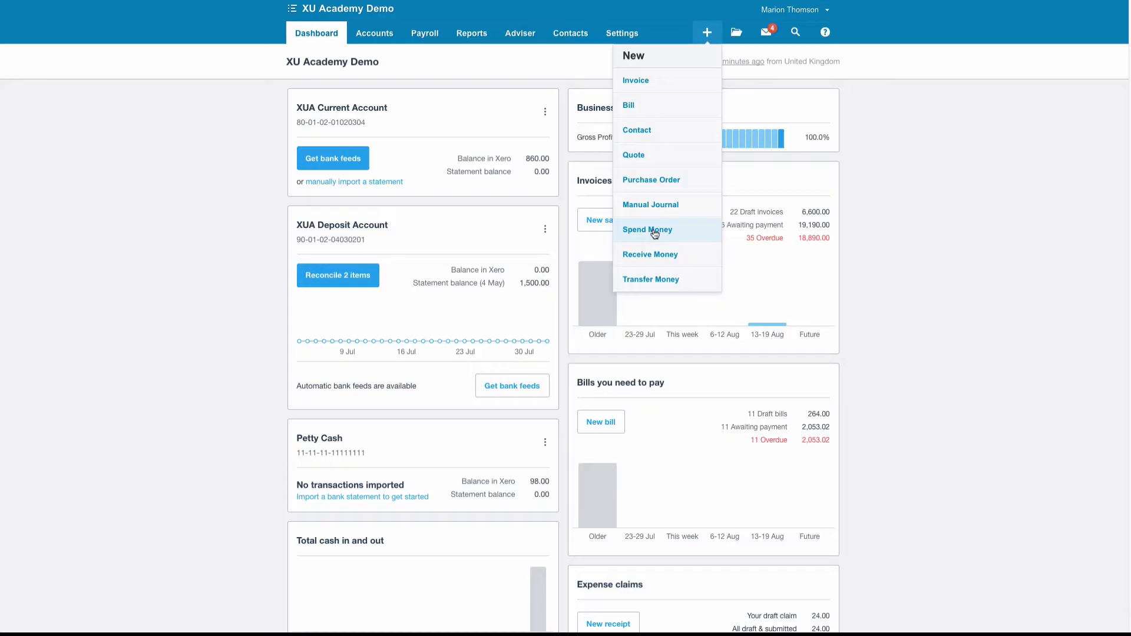
{"action": "left_click", "coordinate": [647, 230]}
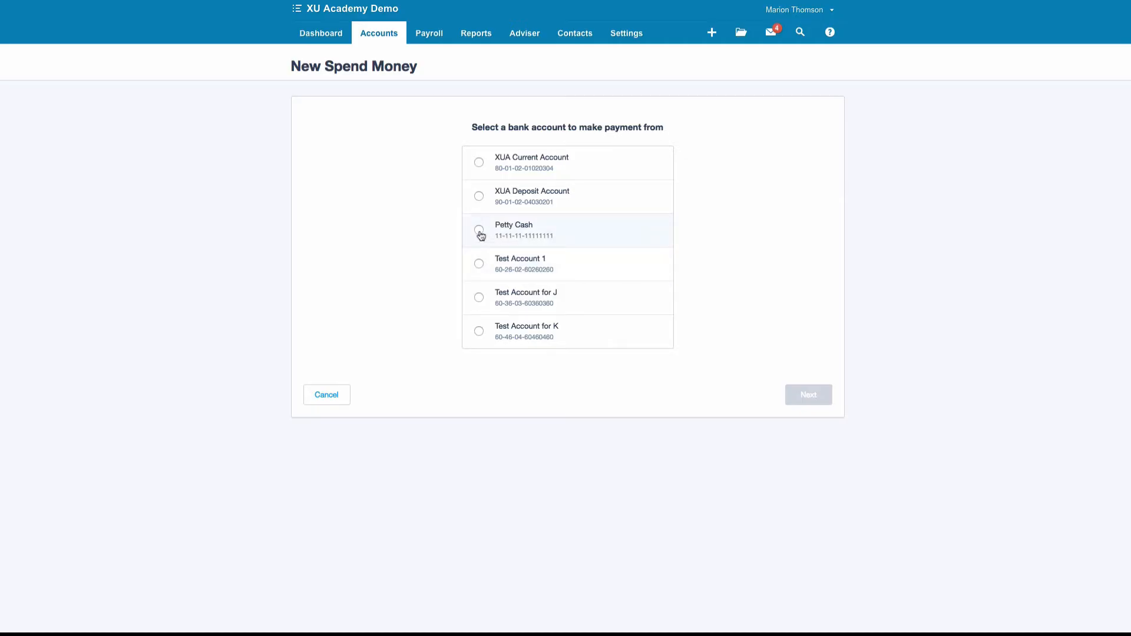
{"action": "left_click", "coordinate": [479, 230]}
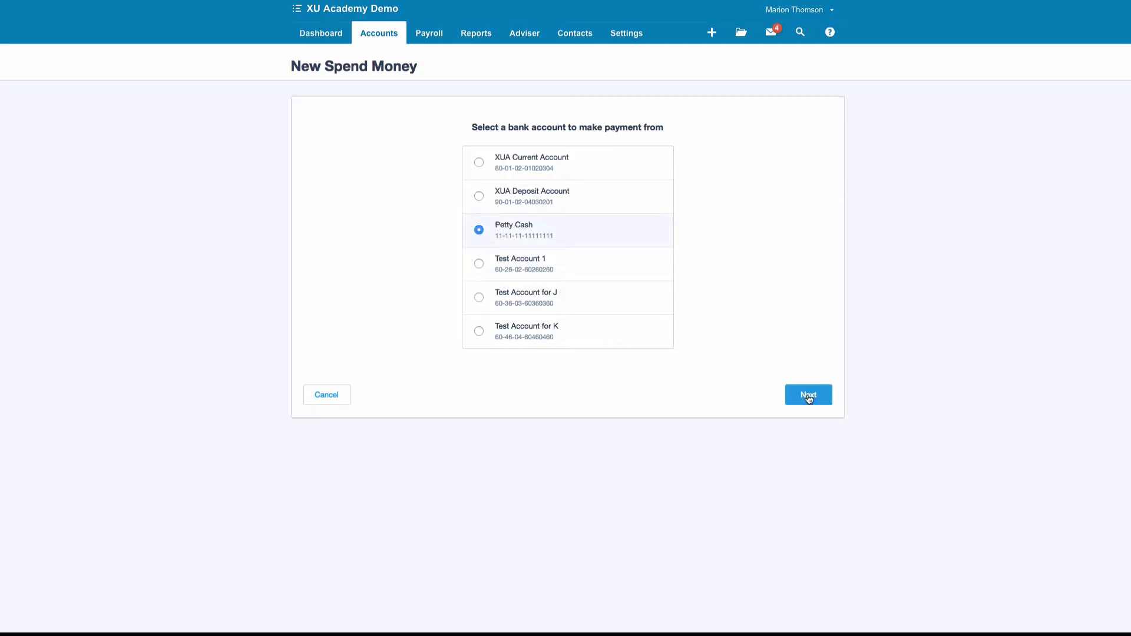
{"action": "left_click", "coordinate": [809, 395]}
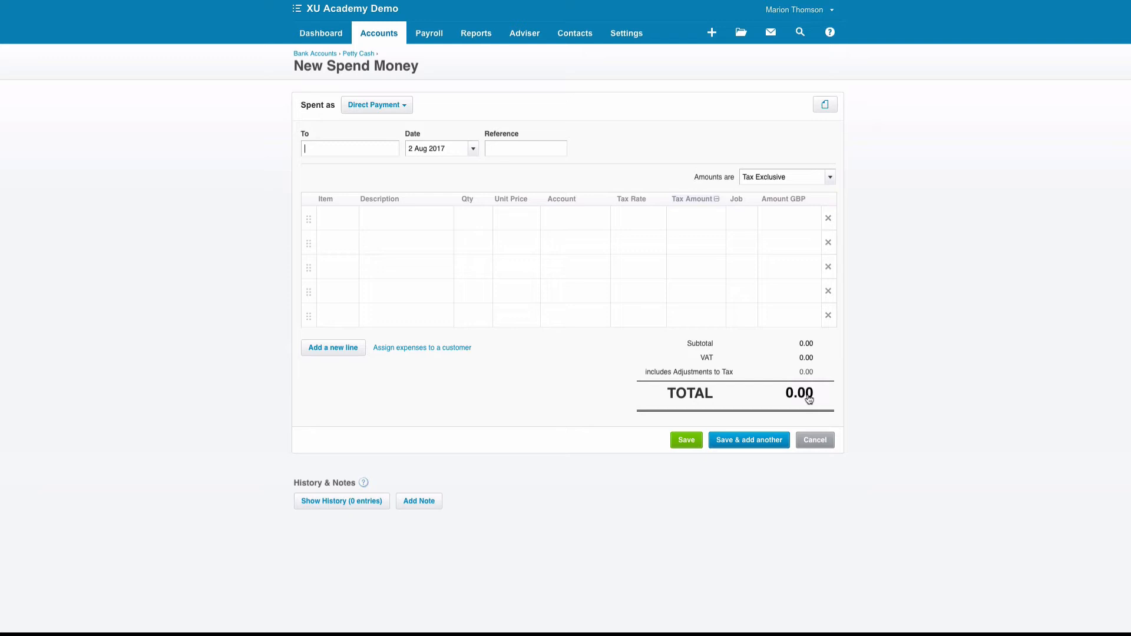